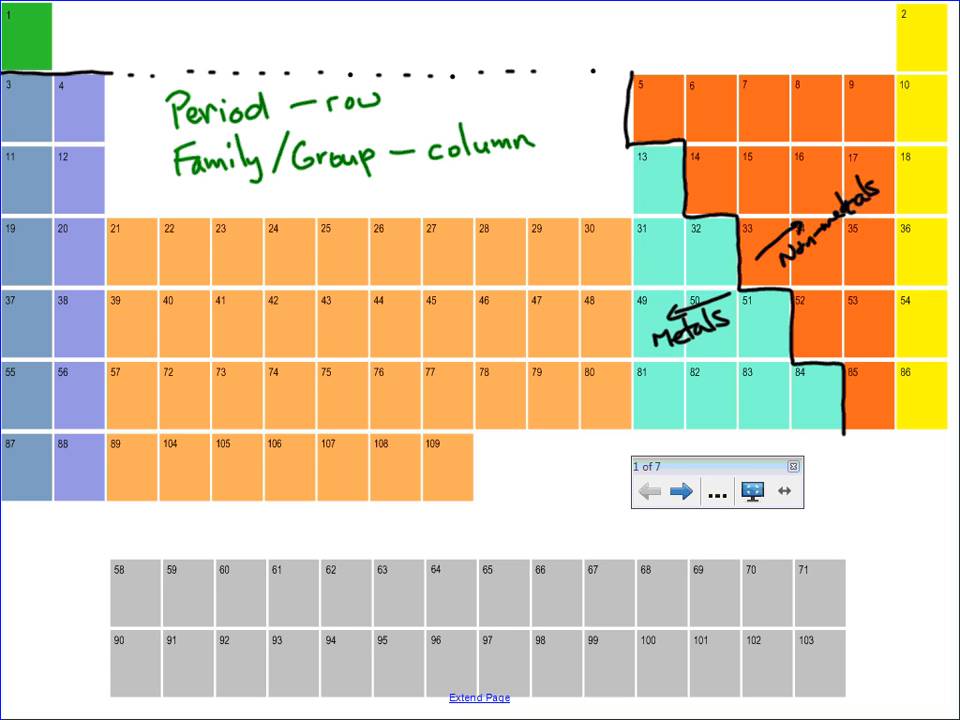
{"action": "mouse_move", "coordinate": [628, 152]}
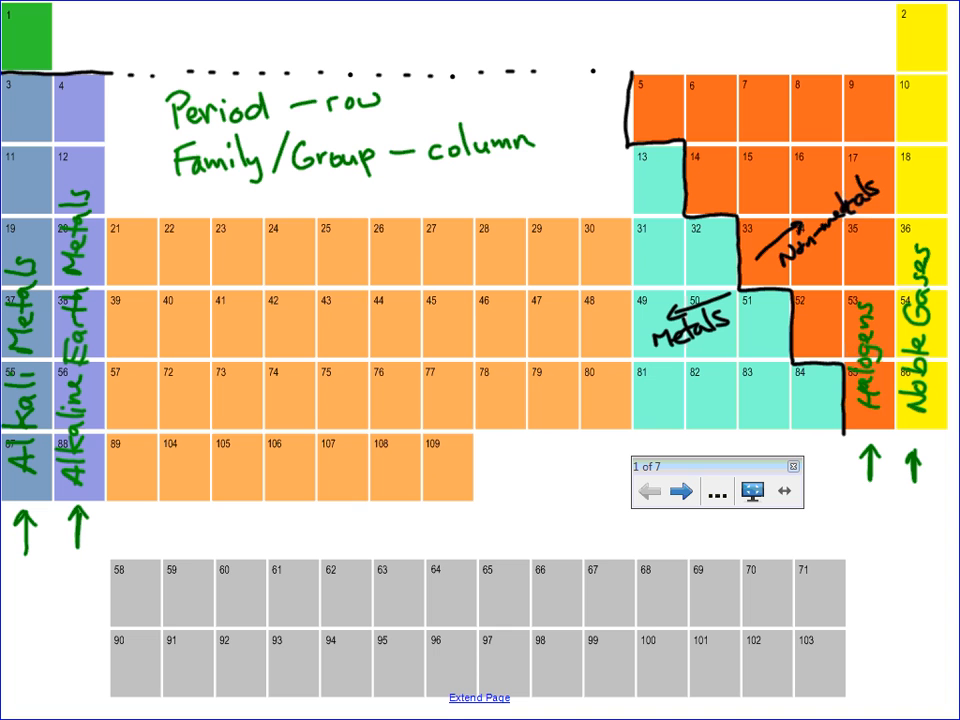
{"action": "mouse_move", "coordinate": [630, 152]}
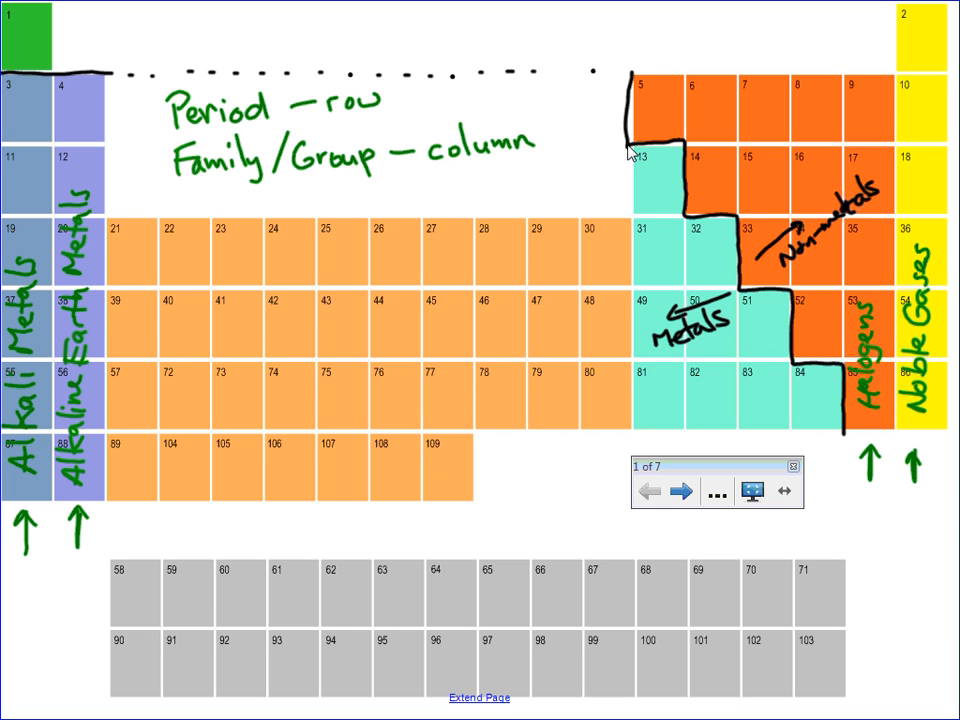